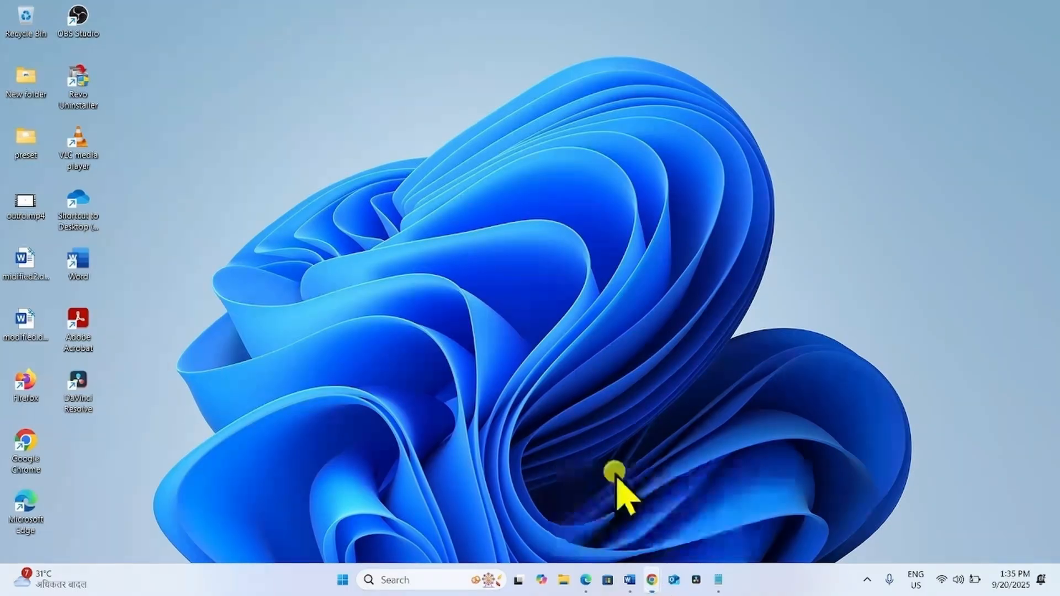
# Search 'windows 11 download' in Chrome and open Microsoft's Download Windows 11 page
pyautogui.click(648, 578)
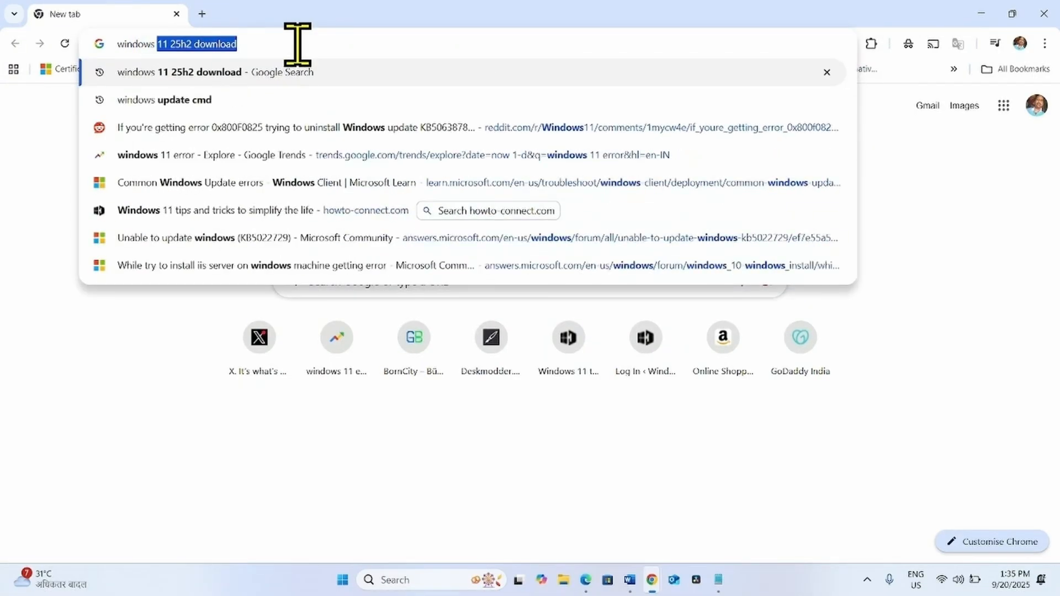
pyautogui.write('windows 11 download')
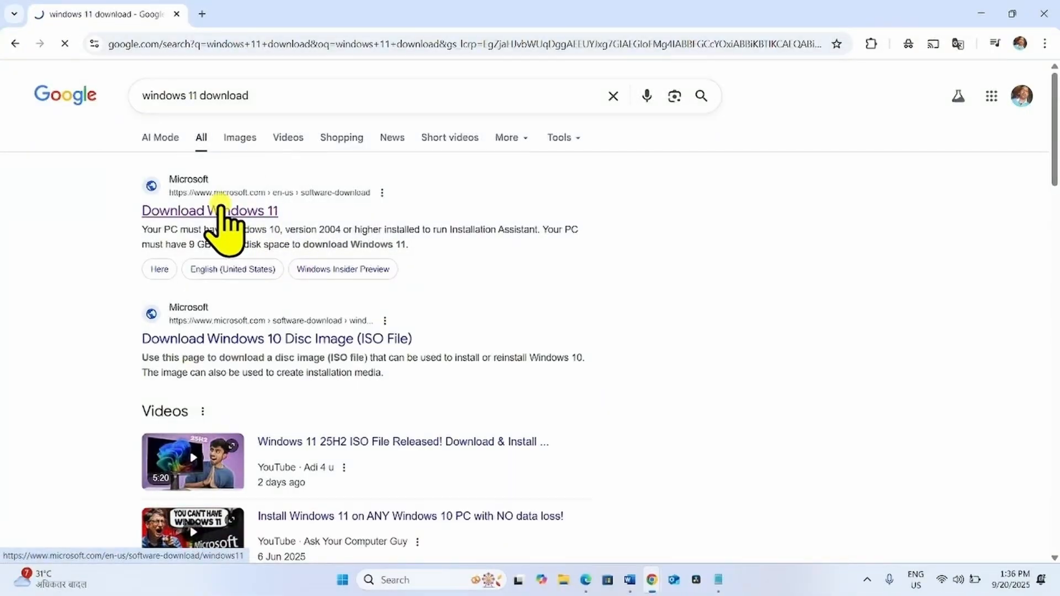
pyautogui.click(209, 211)
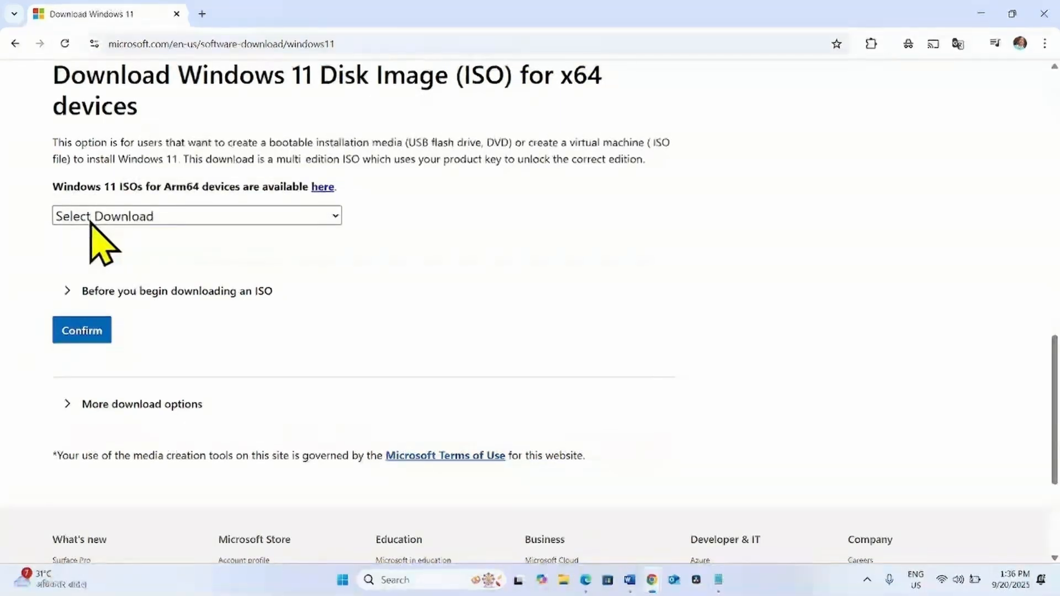
# Select and confirm 'Windows 11 (multi-edition ISO for x64 devices)' as the download
pyautogui.click(196, 216)
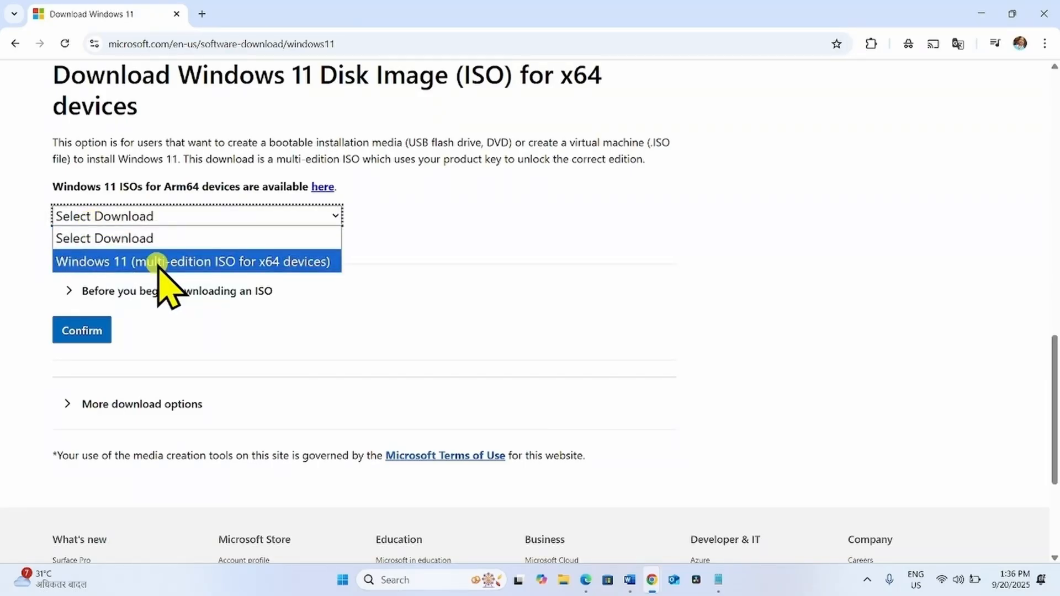
pyautogui.click(194, 262)
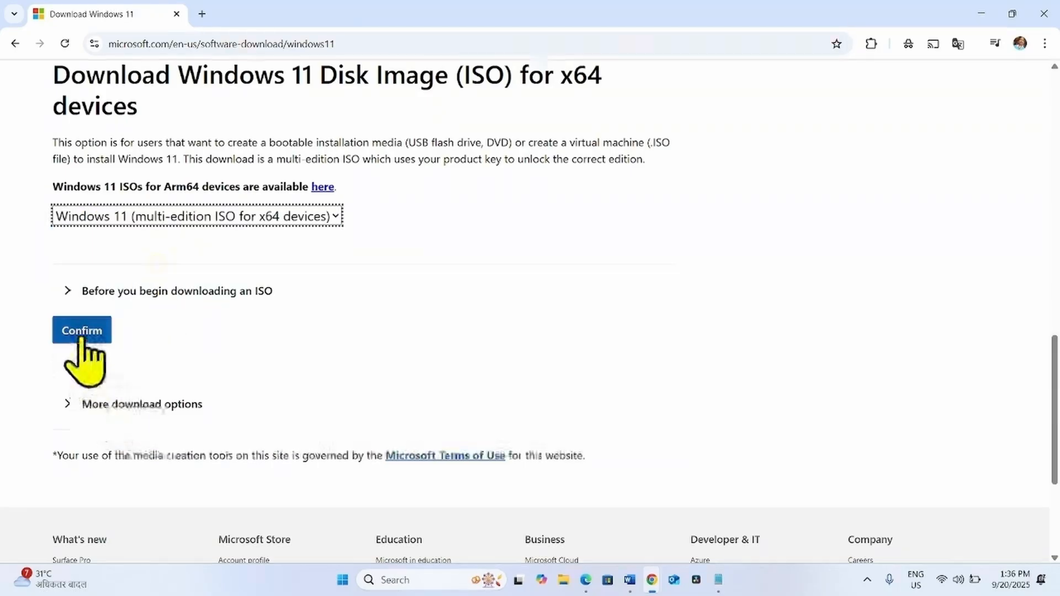
pyautogui.click(81, 331)
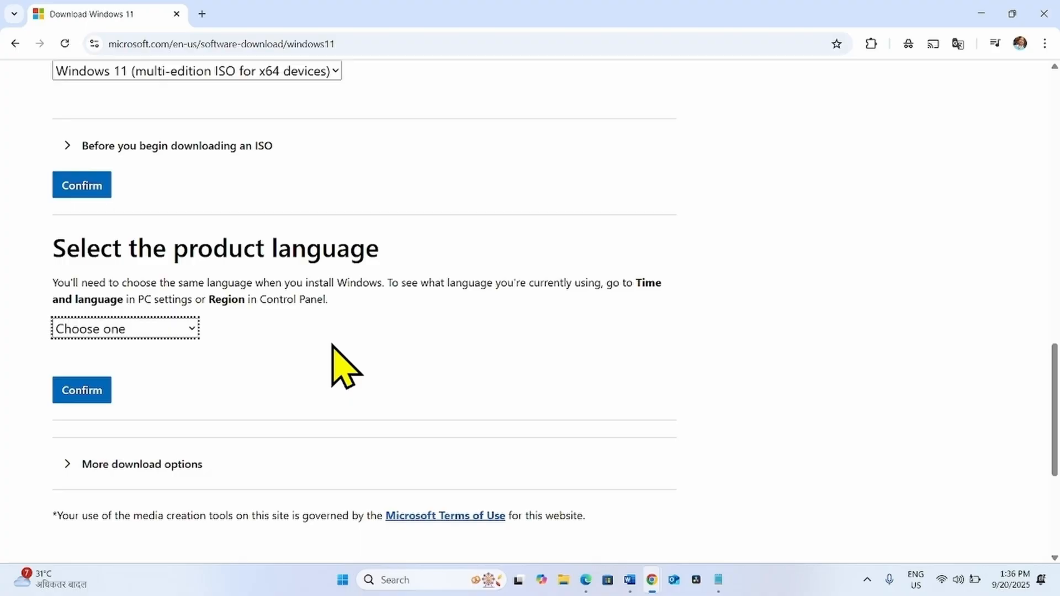
pyautogui.moveTo(74, 368)
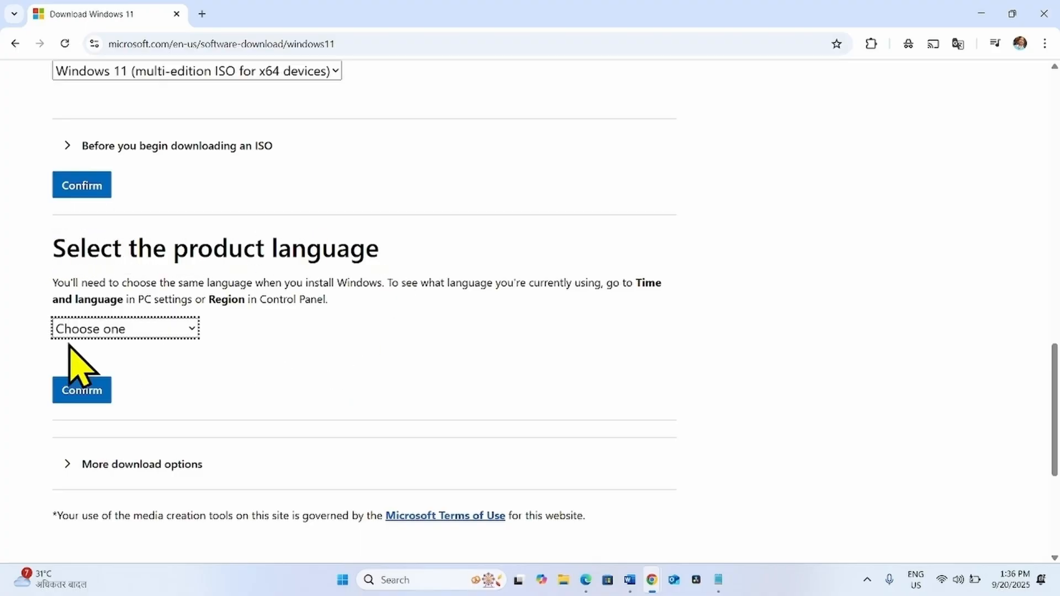
pyautogui.moveTo(341, 595)
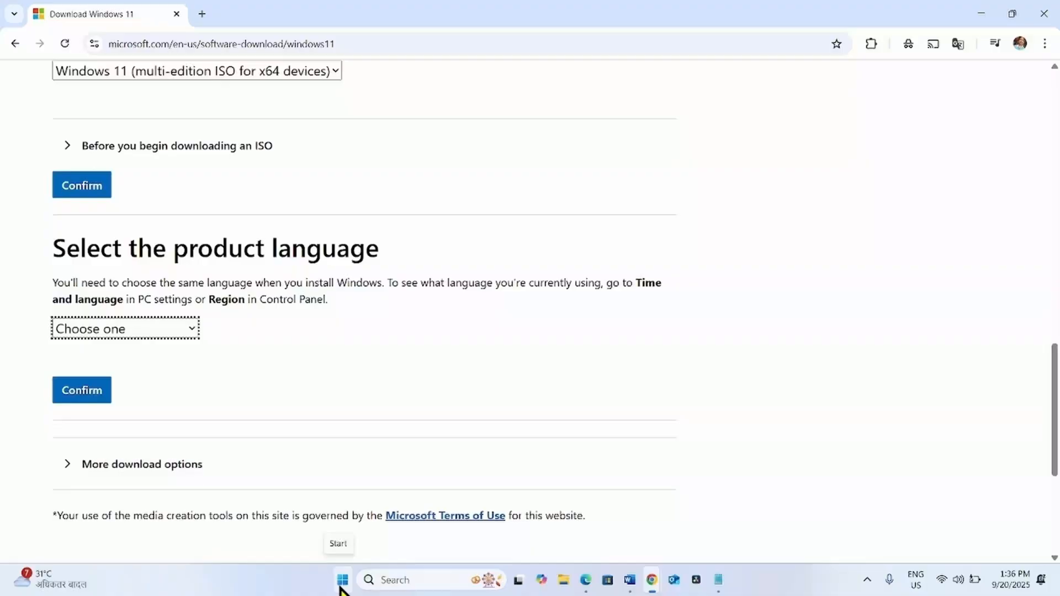
# Open Settings at Time & language > Language & region to view English (United States)
pyautogui.click(343, 594)
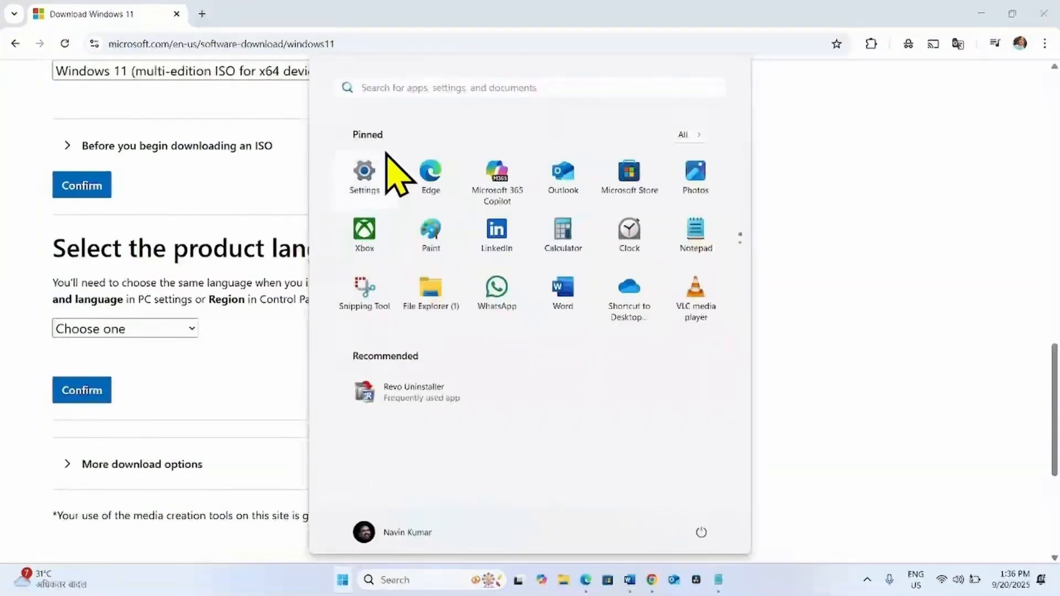
pyautogui.click(363, 170)
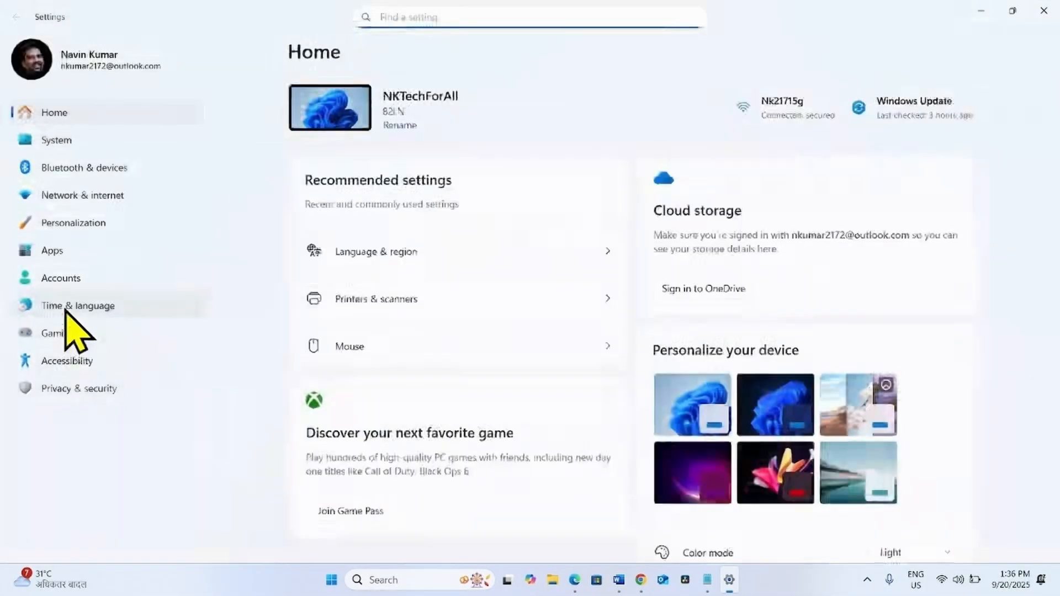
pyautogui.click(77, 306)
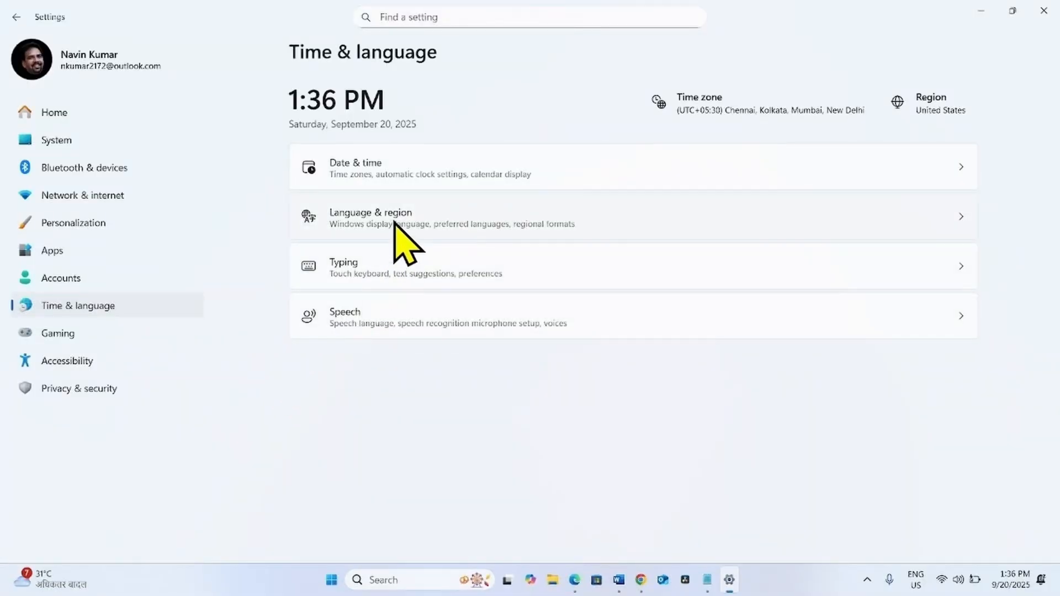
pyautogui.click(392, 217)
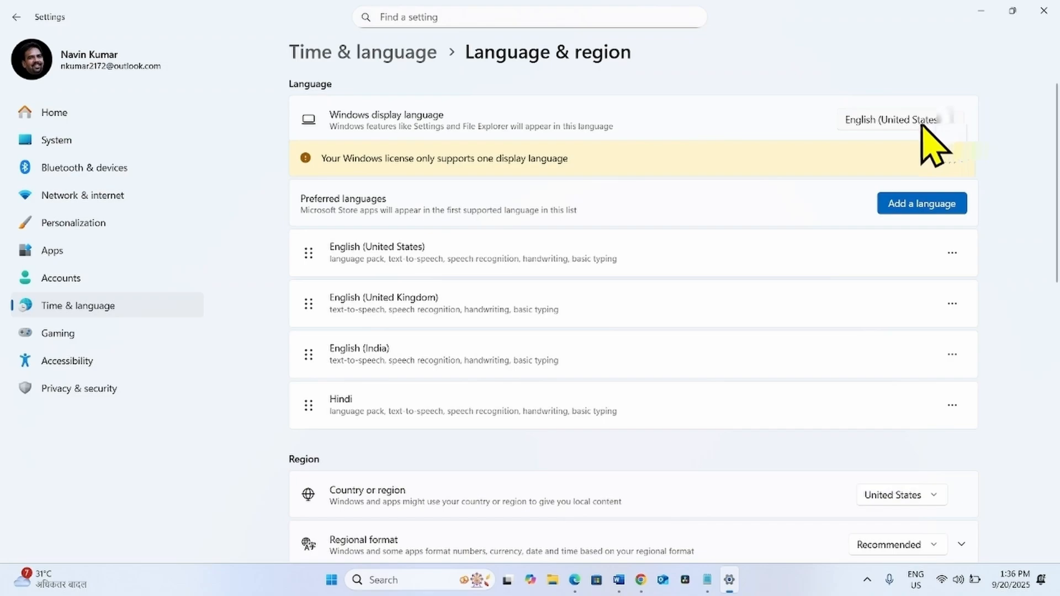
pyautogui.moveTo(498, 133)
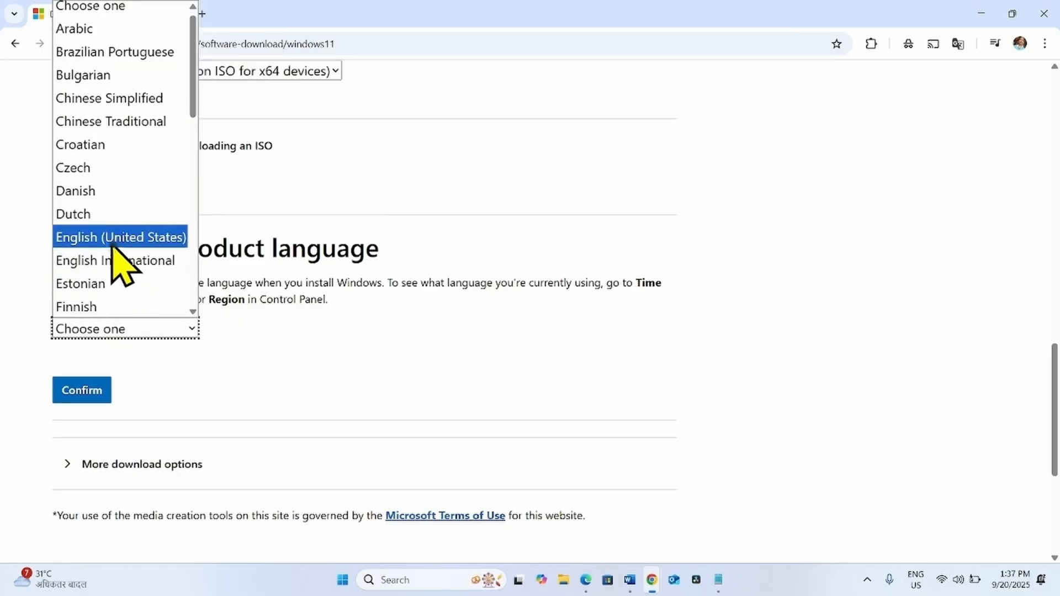
# Confirm English (United States), start the 64-bit ISO download, and minimize Chrome
pyautogui.click(121, 236)
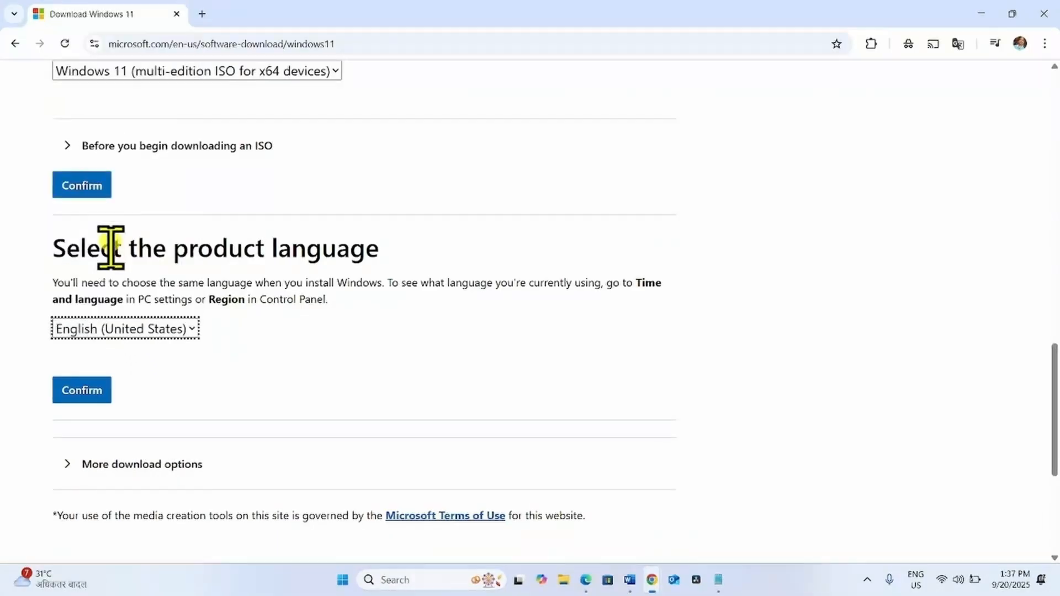
pyautogui.click(81, 389)
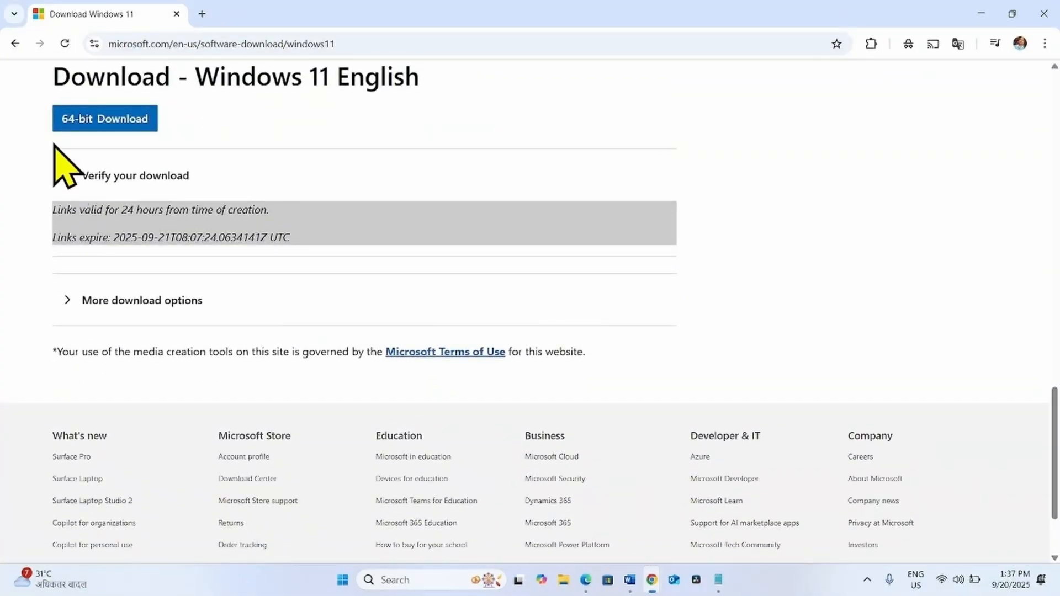
pyautogui.click(101, 119)
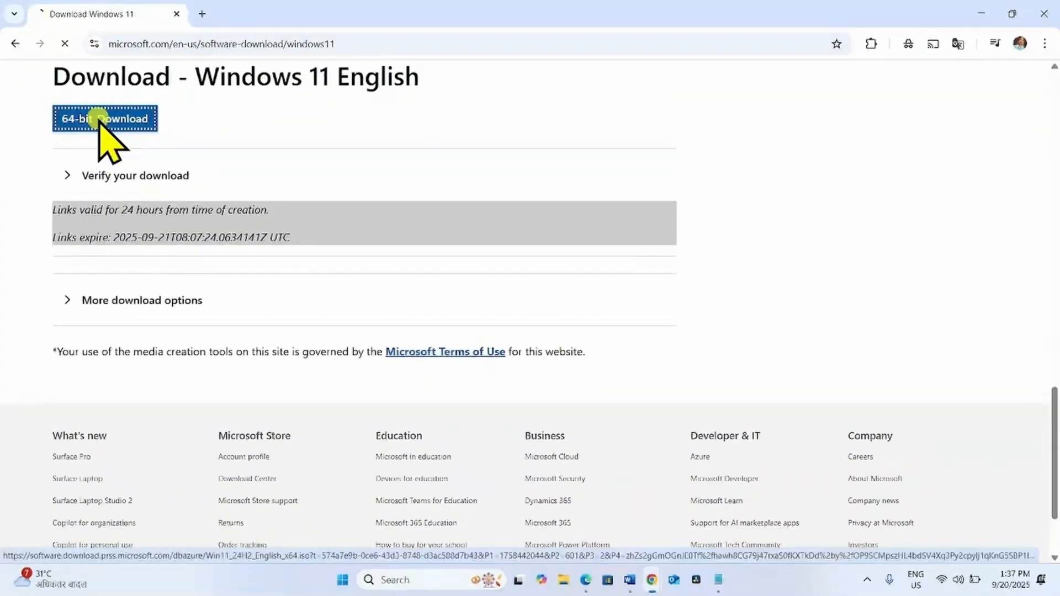
pyautogui.click(103, 118)
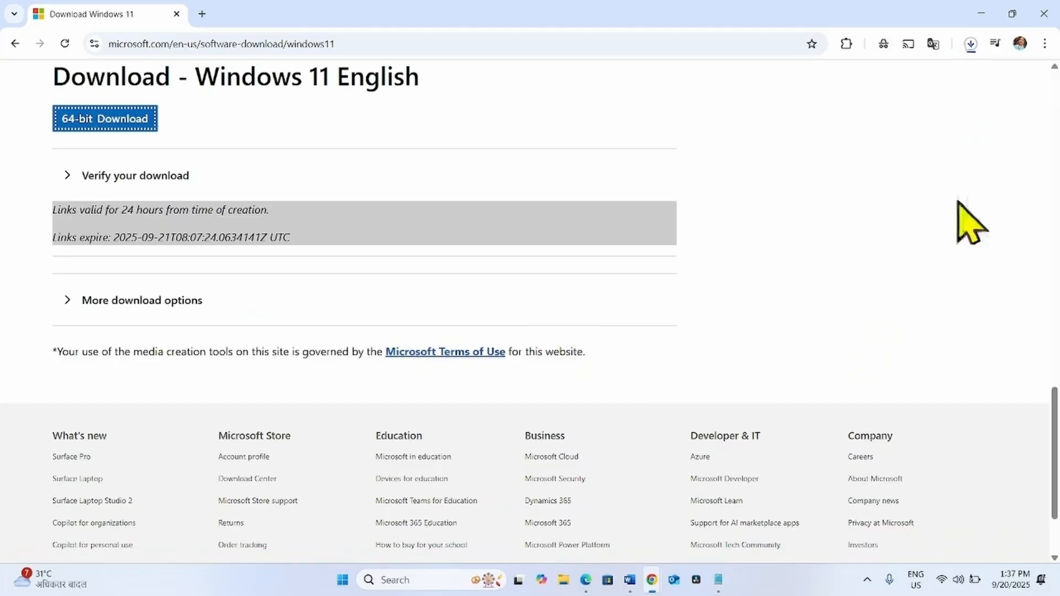
pyautogui.moveTo(996, 61)
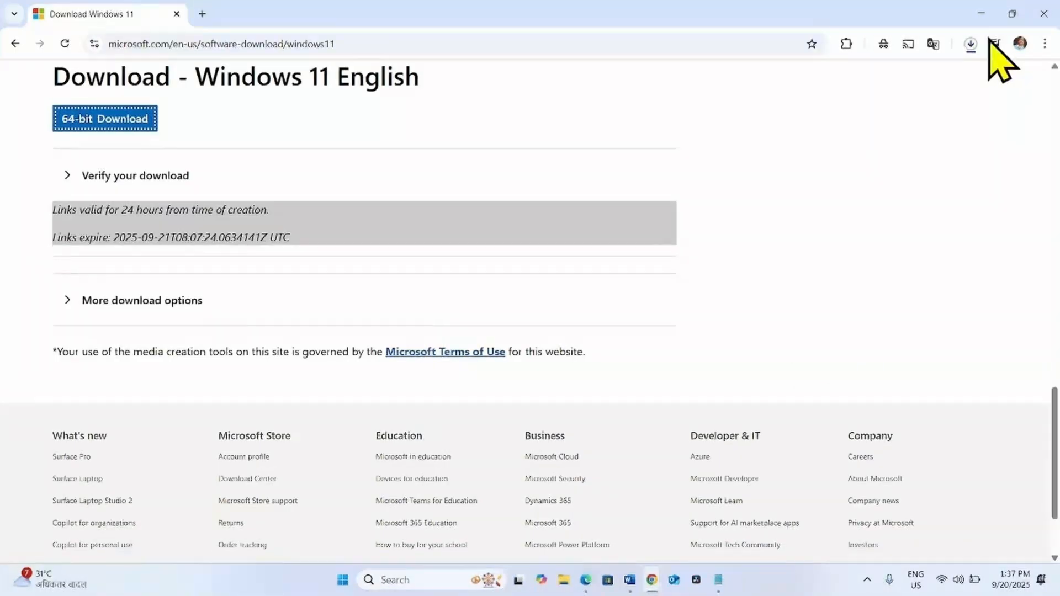
pyautogui.click(970, 44)
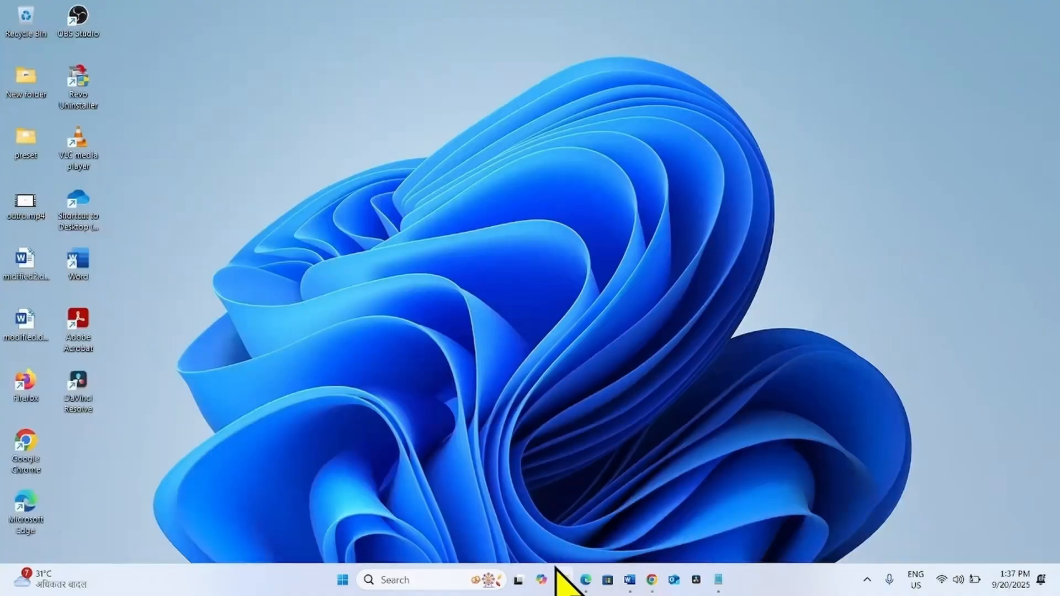
pyautogui.moveTo(574, 580)
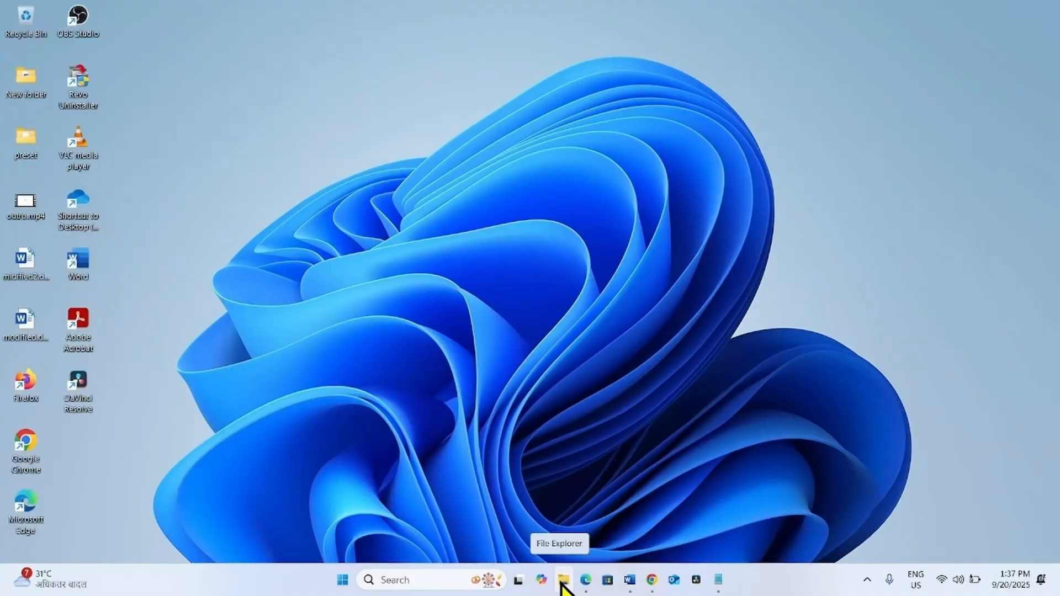
# Mount the downloaded Windows 11 ISO from the Downloads folder in File Explorer
pyautogui.click(563, 580)
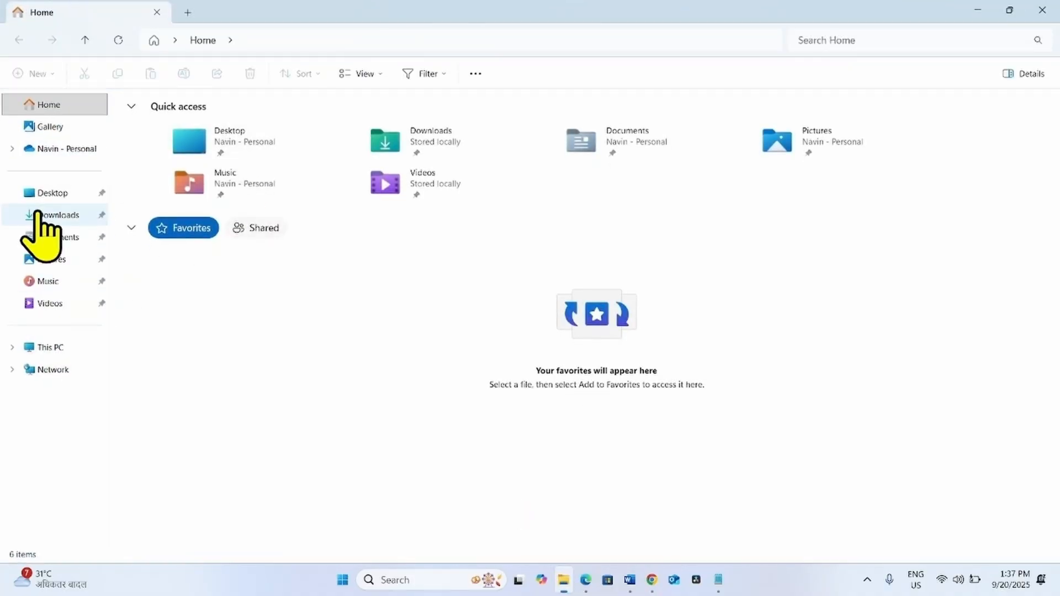
pyautogui.click(55, 214)
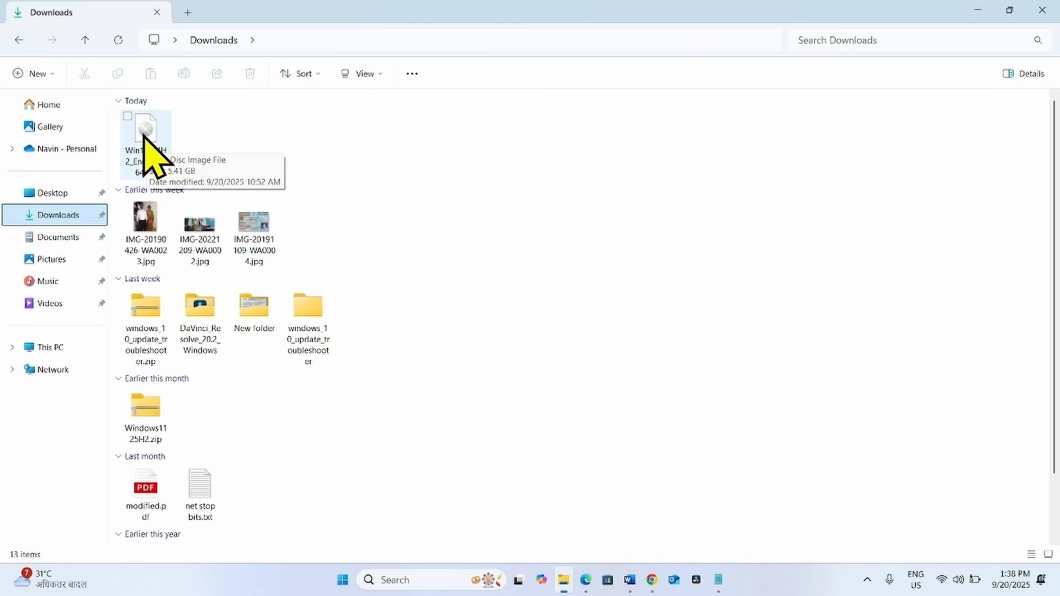
pyautogui.rightClick(145, 138)
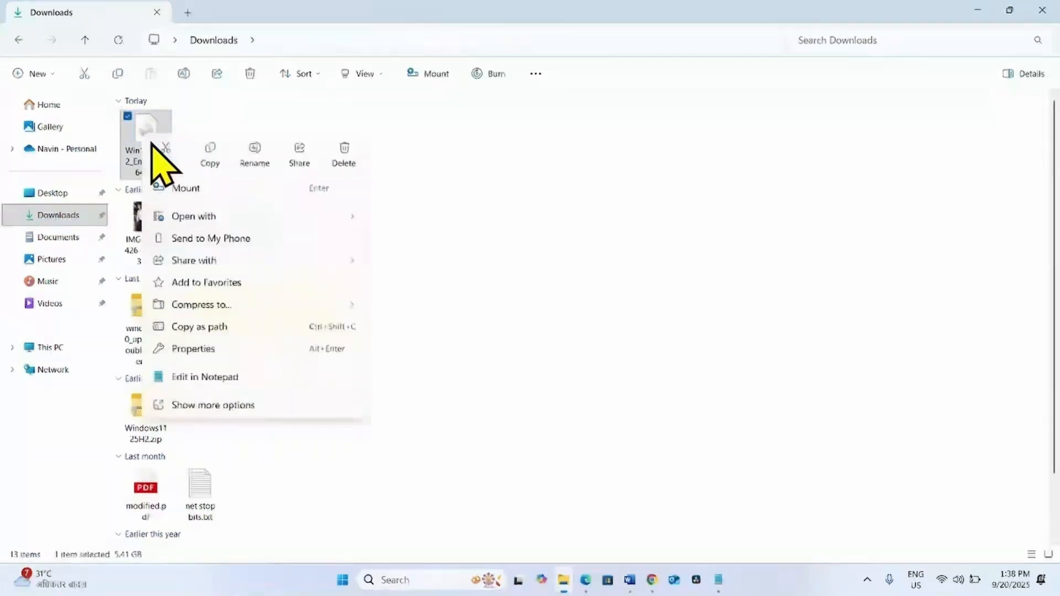
pyautogui.click(187, 189)
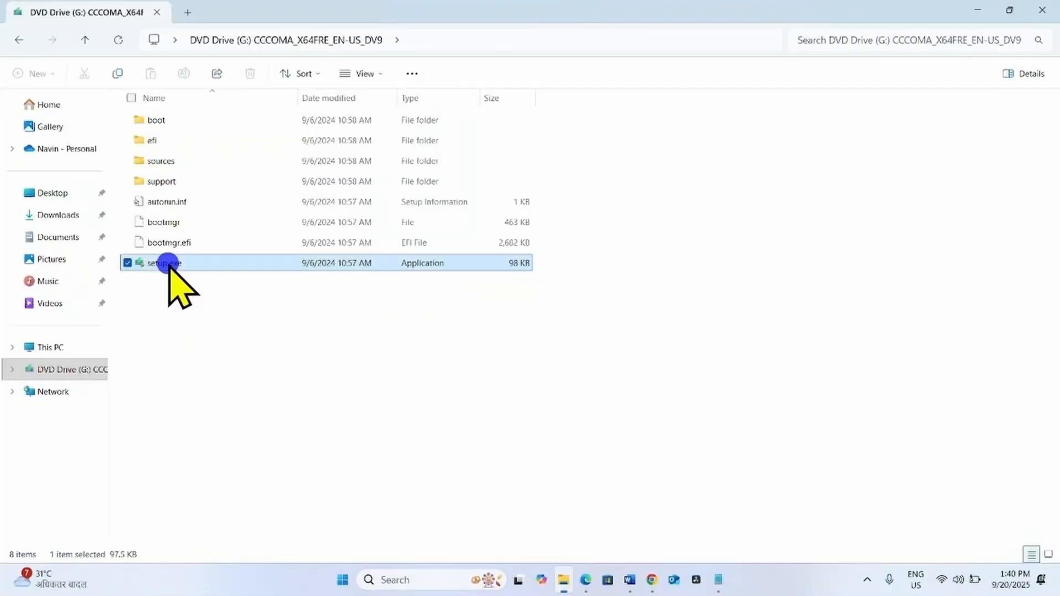
# Run setup.exe from the mounted Windows 11 drive
pyautogui.rightClick(160, 263)
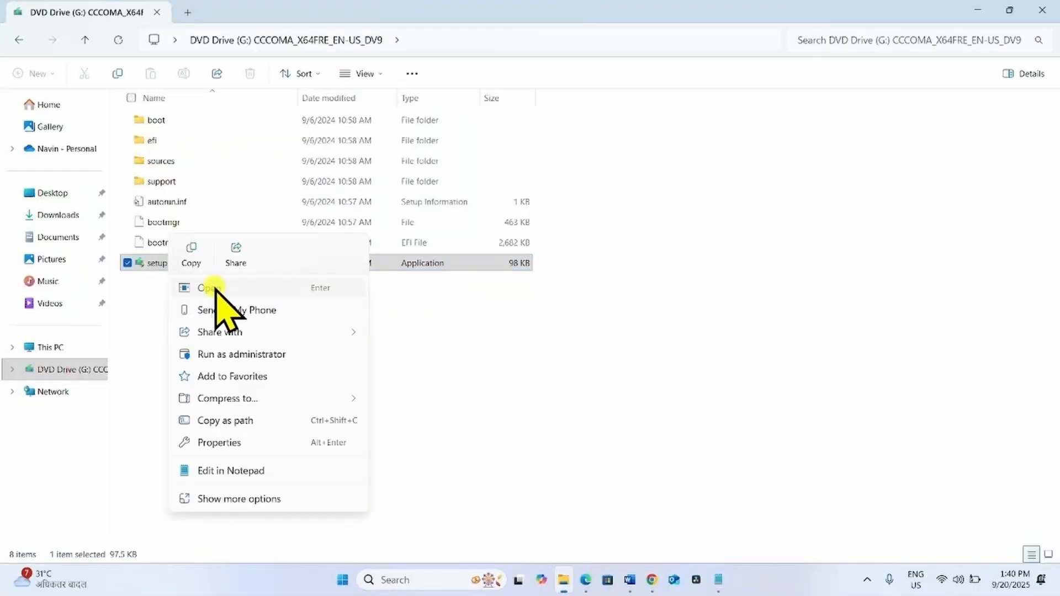
pyautogui.click(209, 288)
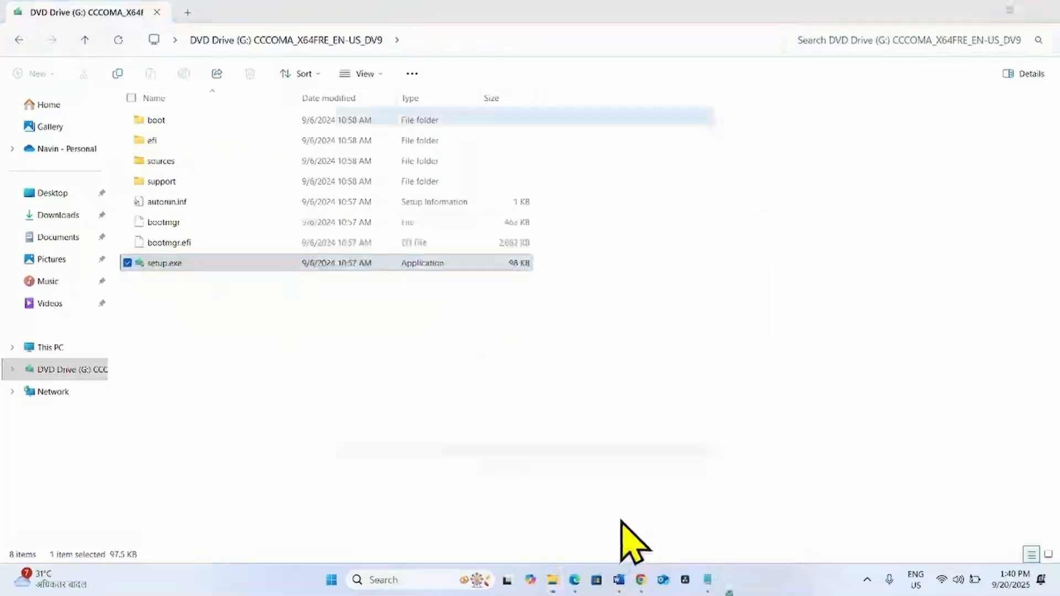
pyautogui.doubleClick(164, 263)
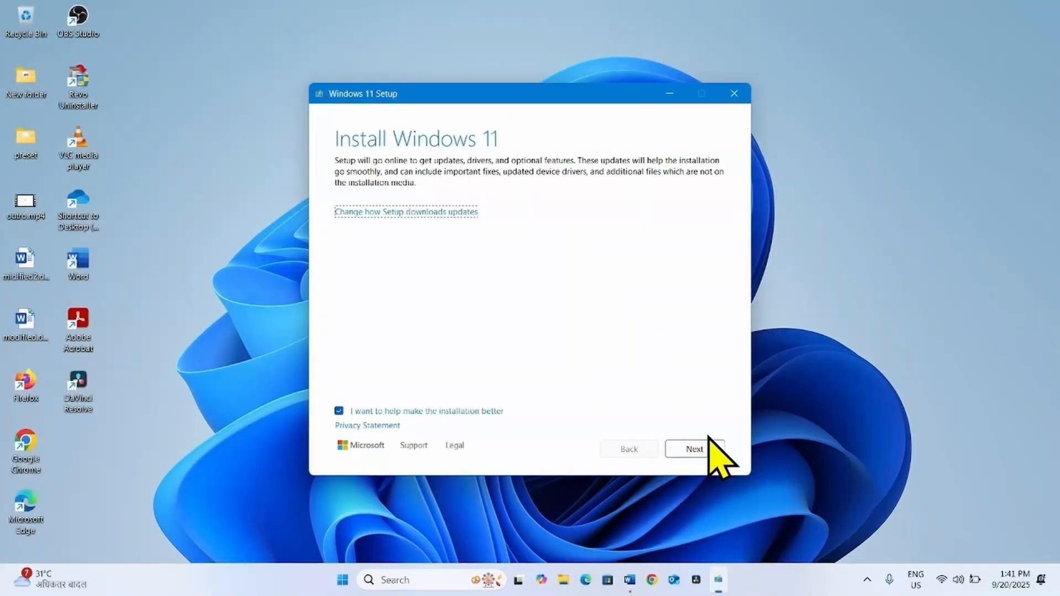
# Go past the setup intro, accept the license terms, and click Install
pyautogui.click(694, 449)
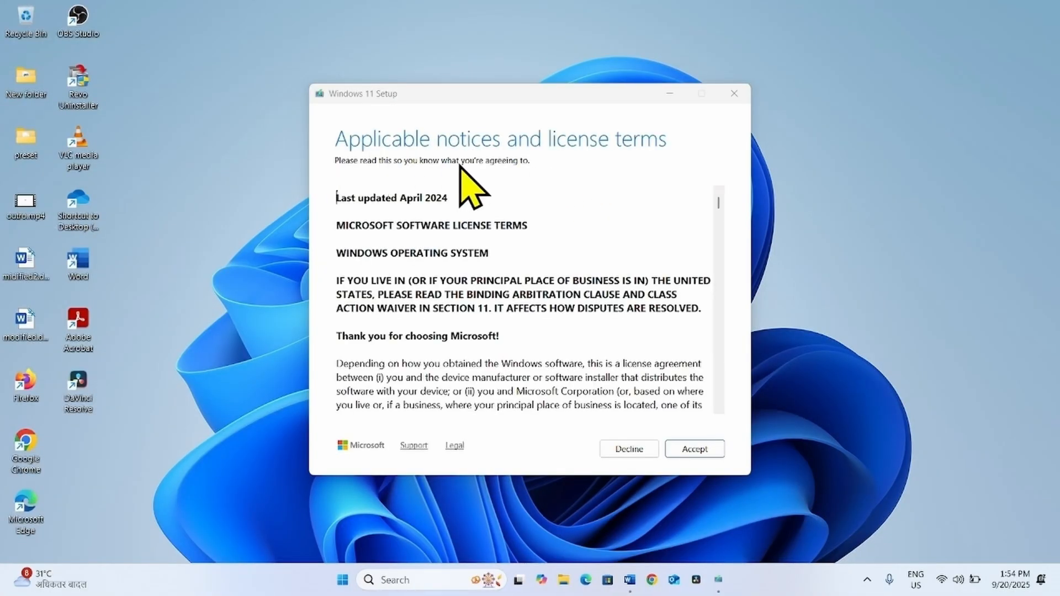
pyautogui.moveTo(726, 531)
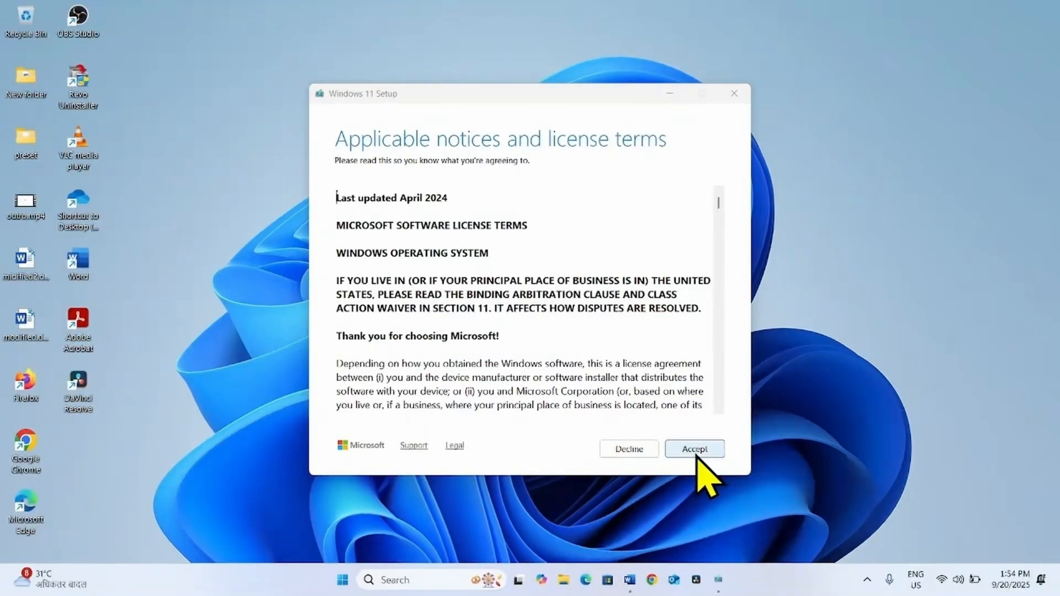
pyautogui.click(694, 448)
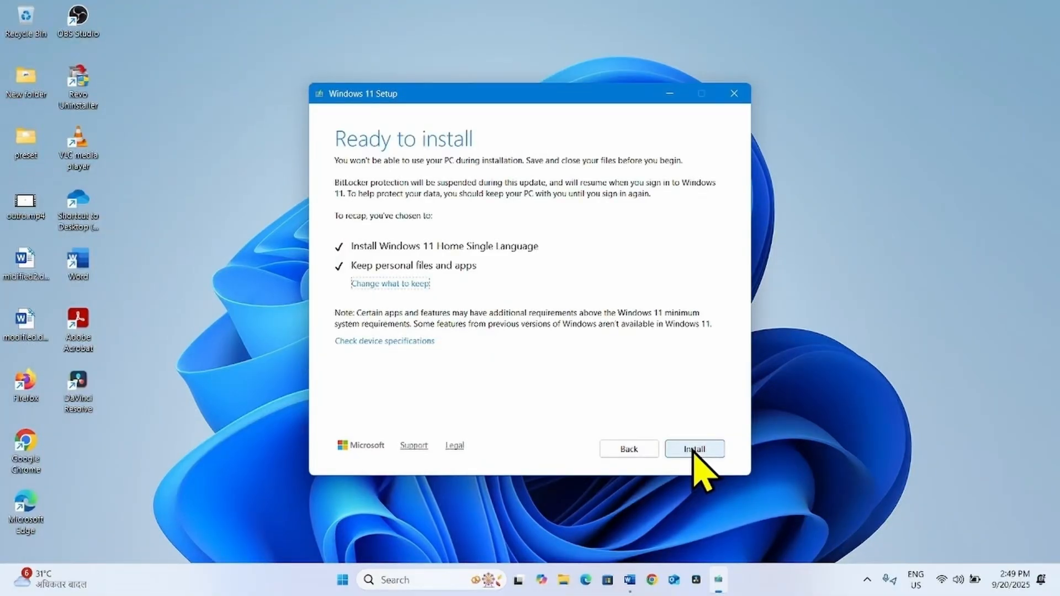
pyautogui.click(694, 449)
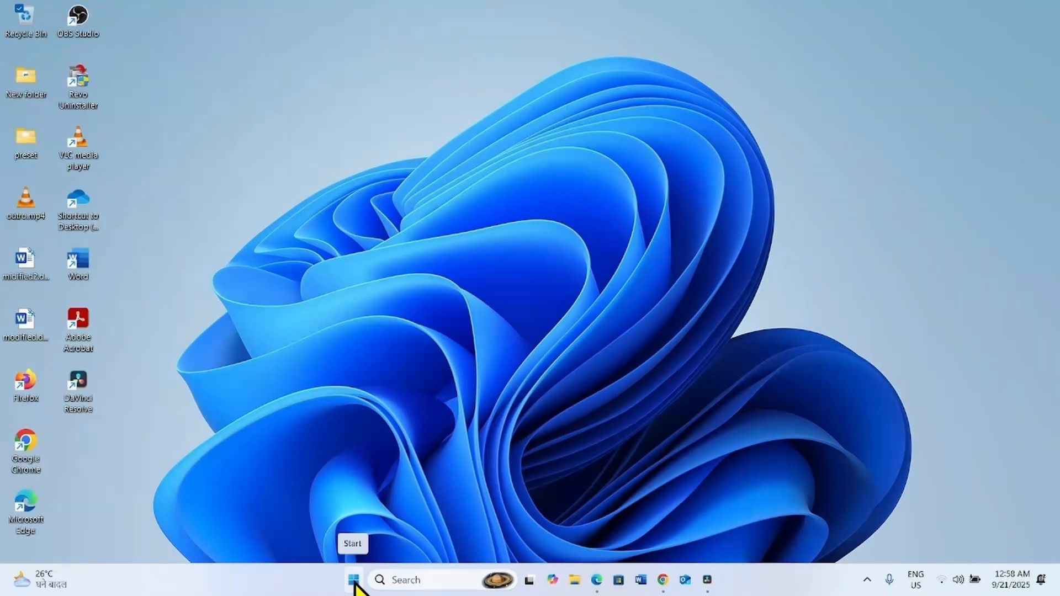
# Open Settings from Start and go to the System page
pyautogui.click(356, 579)
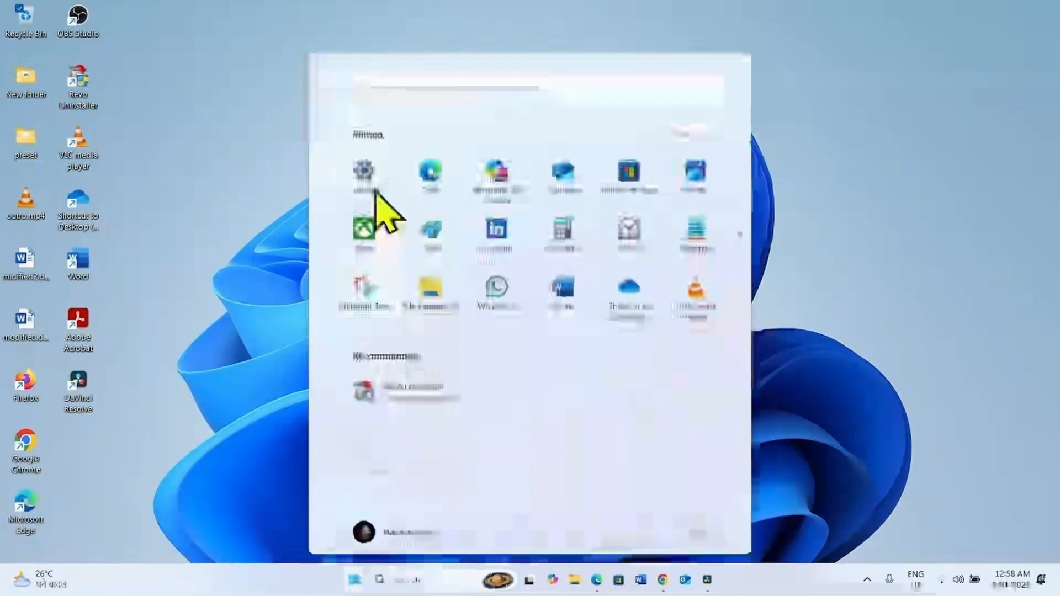
pyautogui.click(365, 172)
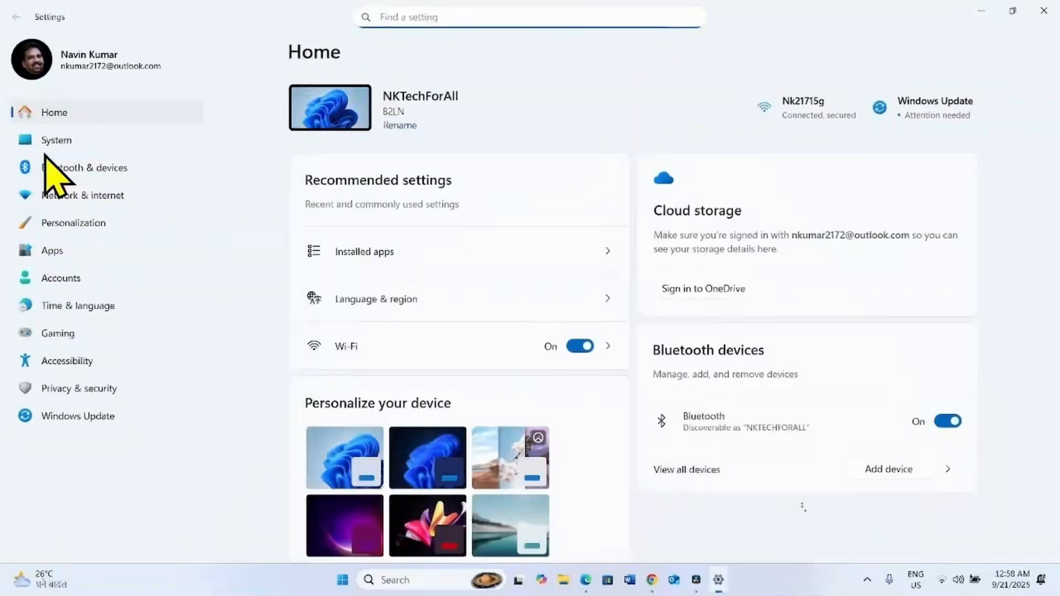
pyautogui.click(55, 140)
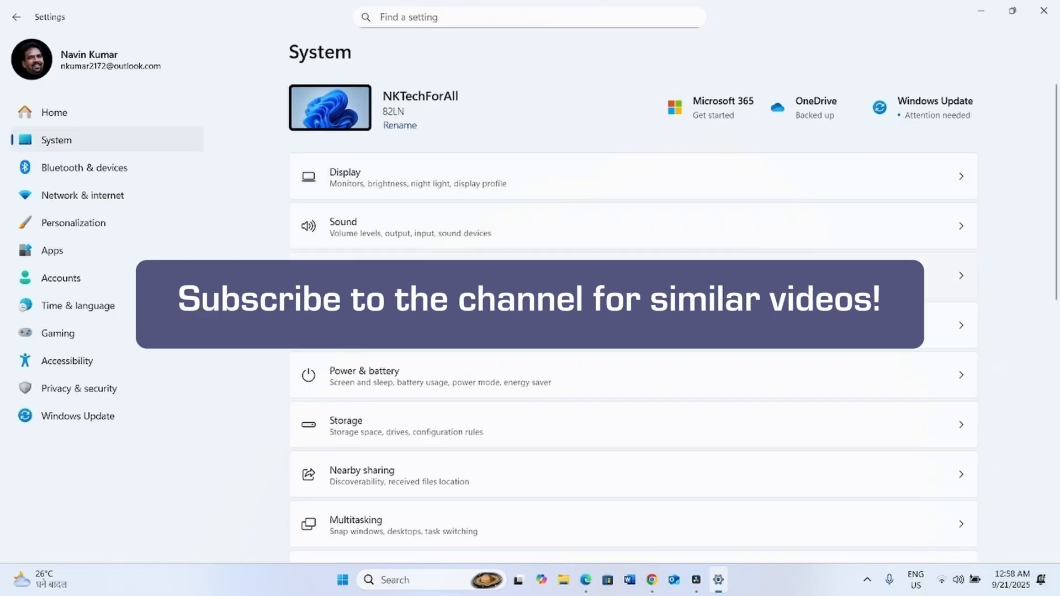
pyautogui.moveTo(1042, 11)
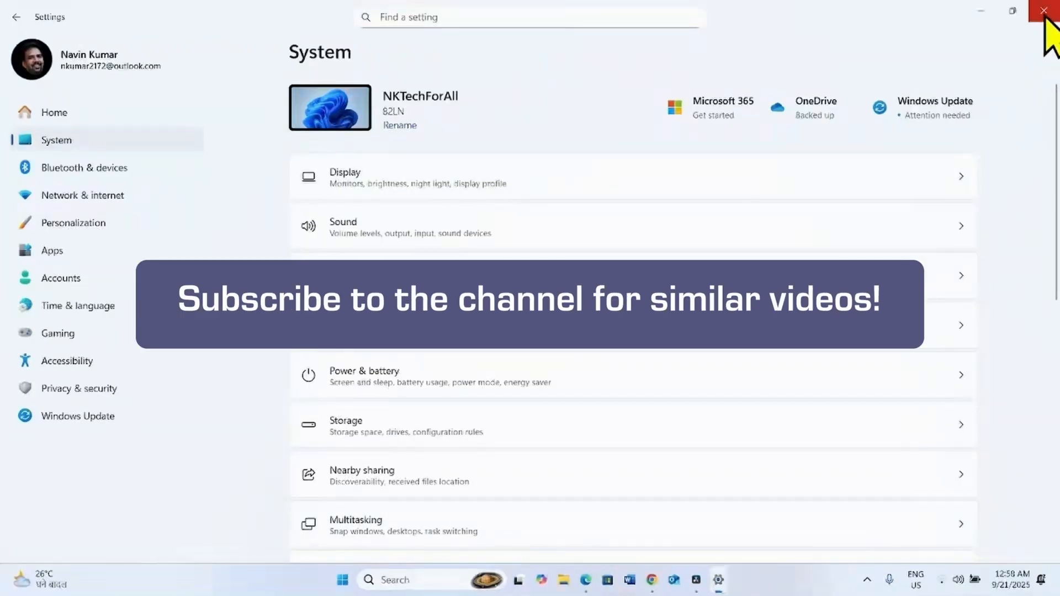